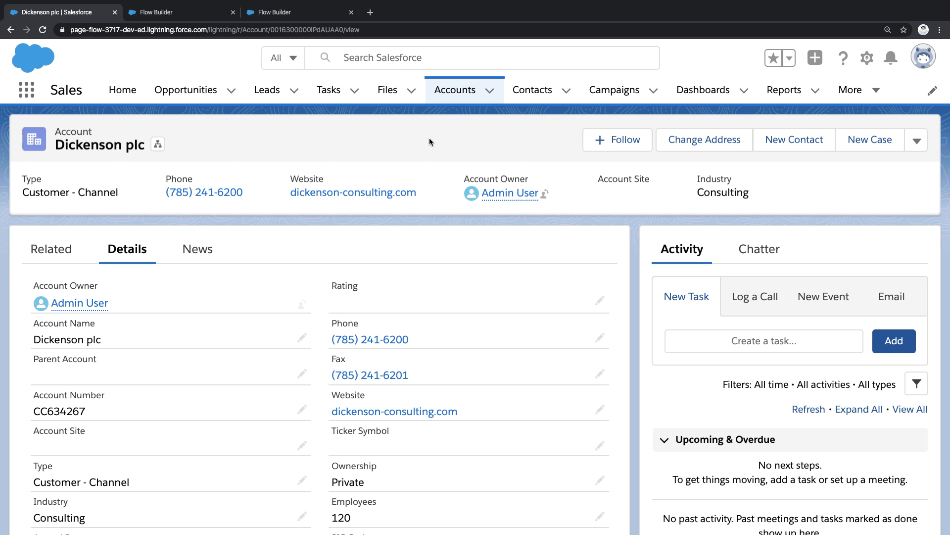
Step: Show the Dickenson plc account's related lists with its Orders, including order 00000100
scroll(down, 3)
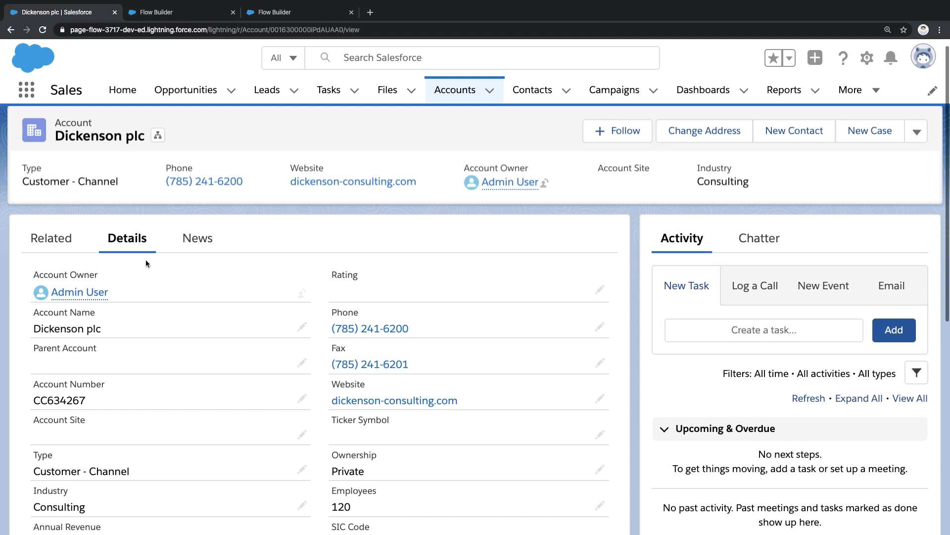
click(51, 238)
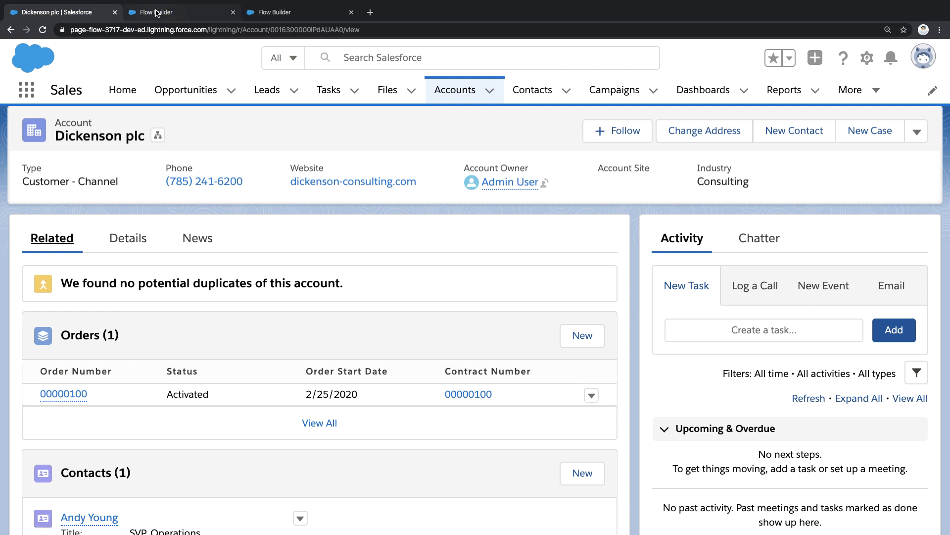
Step: Switch to the browser tab holding Flow Builder with the New Flow chooser
click(175, 11)
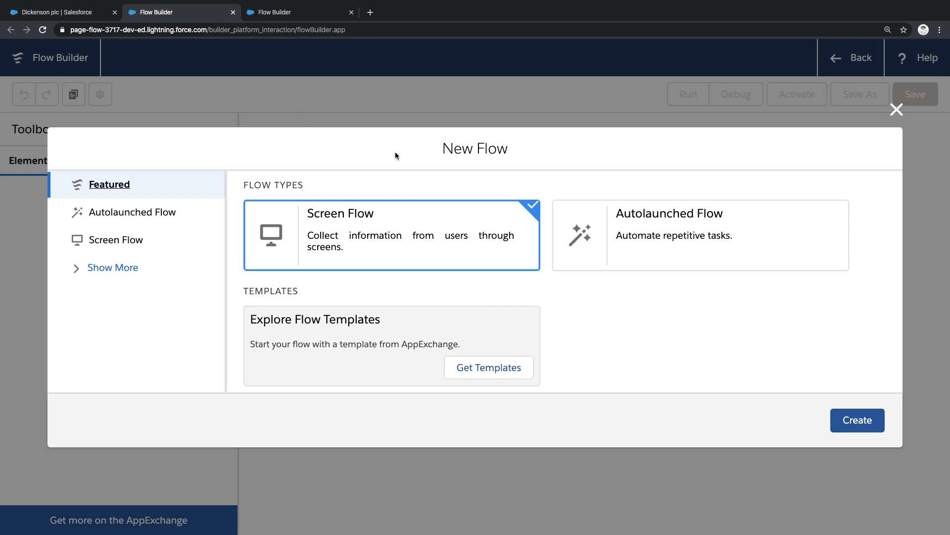
mouse_move(404, 155)
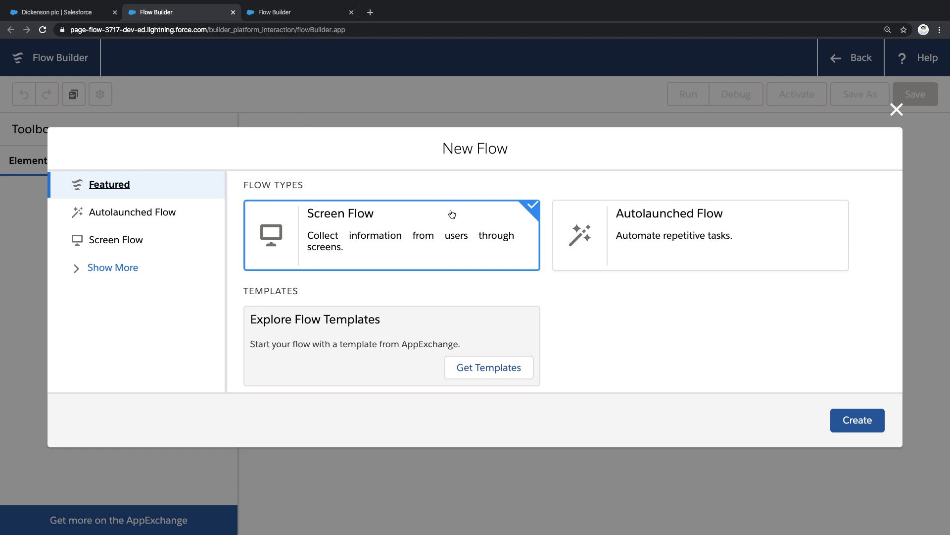
mouse_move(439, 219)
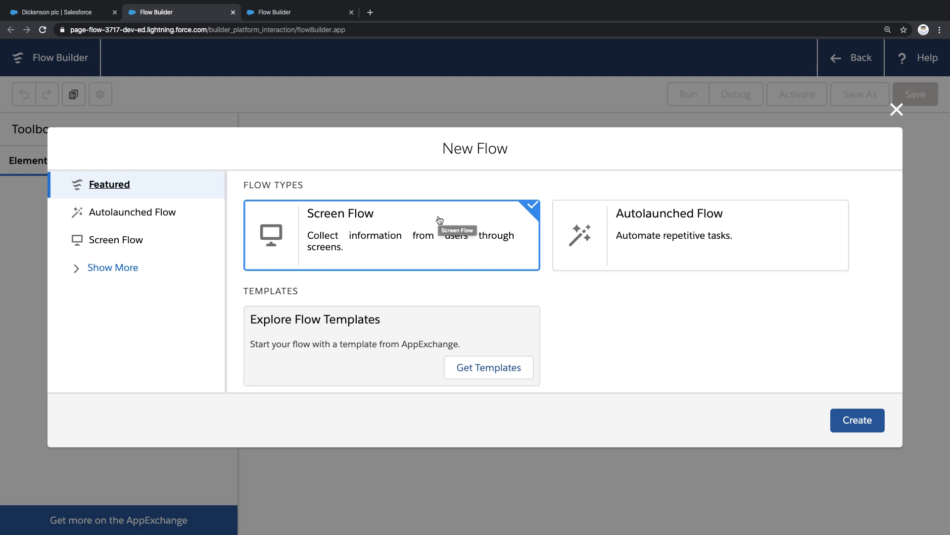
mouse_move(615, 249)
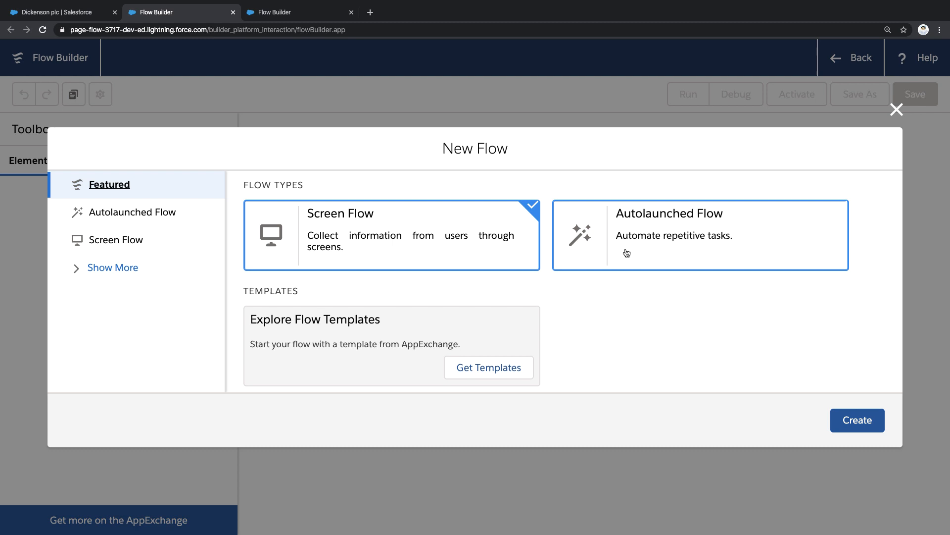
mouse_move(551, 207)
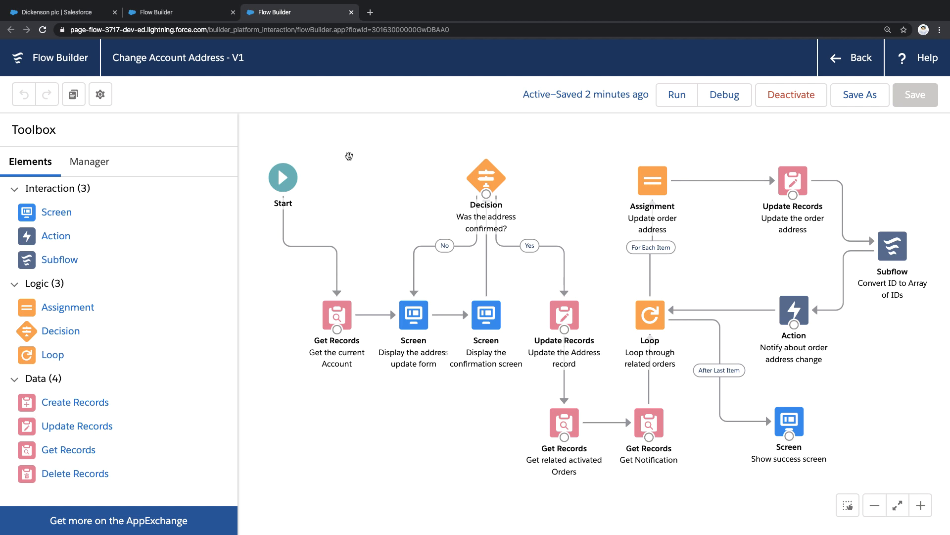
mouse_move(303, 184)
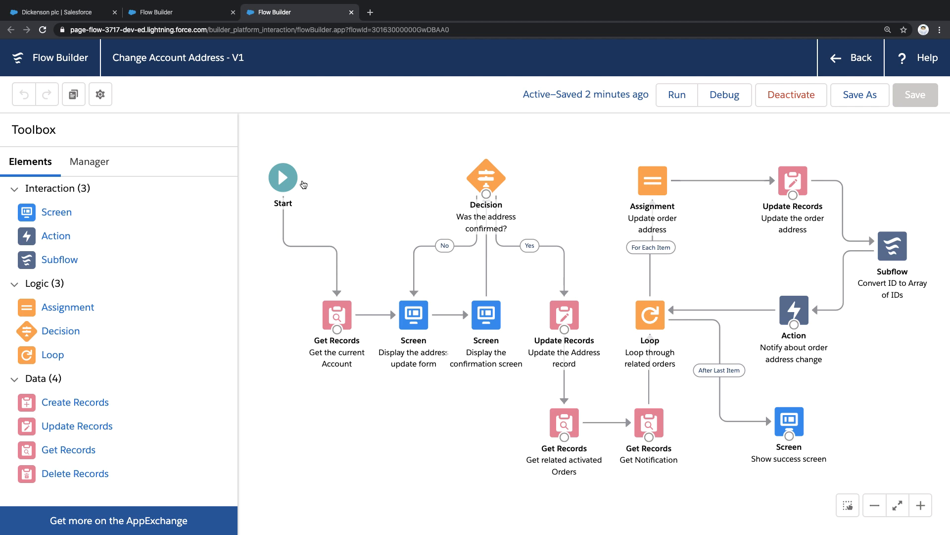
mouse_move(173, 193)
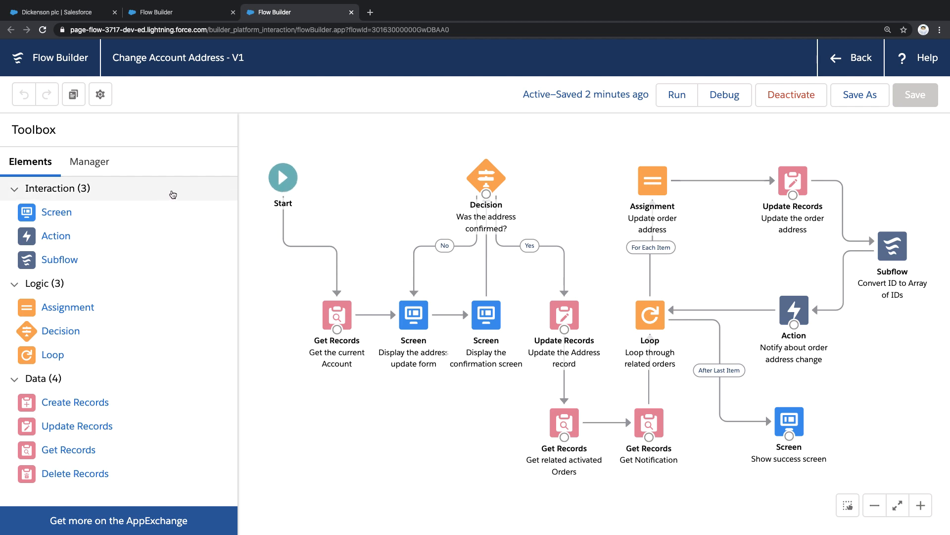
mouse_move(138, 381)
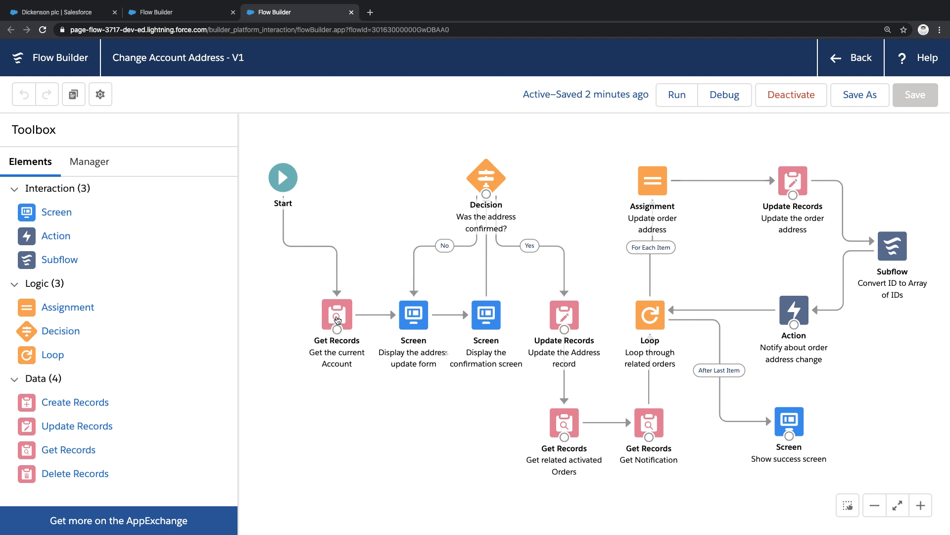
Step: Select the Get the current Account element, then bring the address update form screen into editing
click(336, 314)
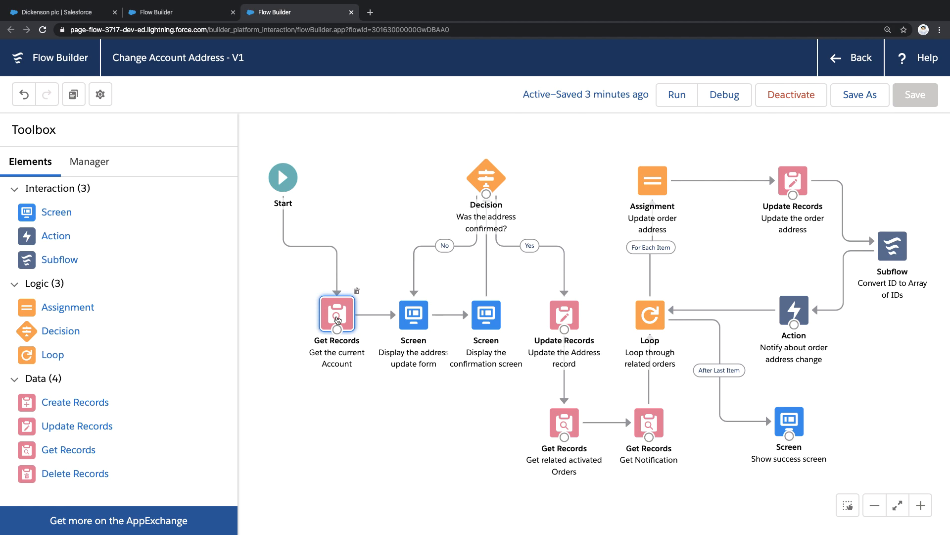
click(413, 314)
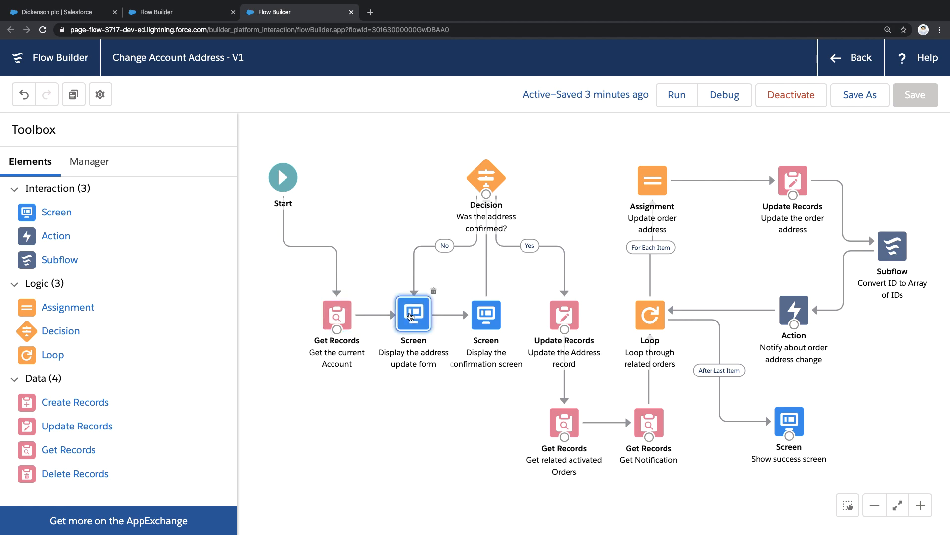
double_click(413, 314)
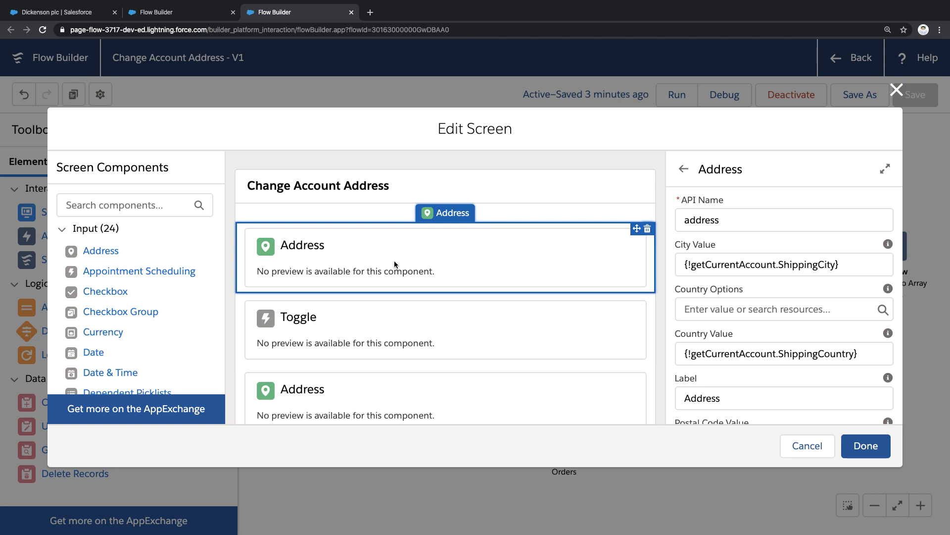
Step: Review the billing toggle and the second Address component's visibility condition, then finish the screen
click(445, 329)
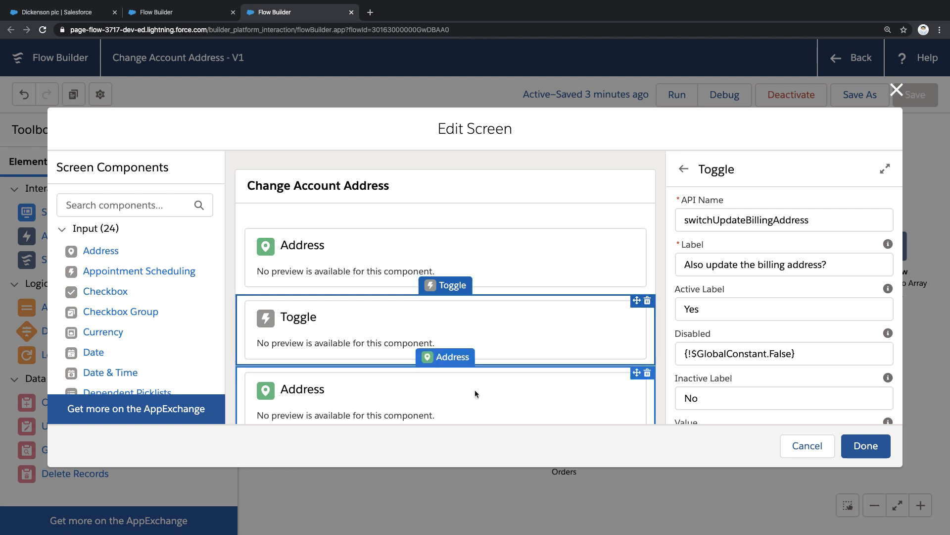
click(301, 388)
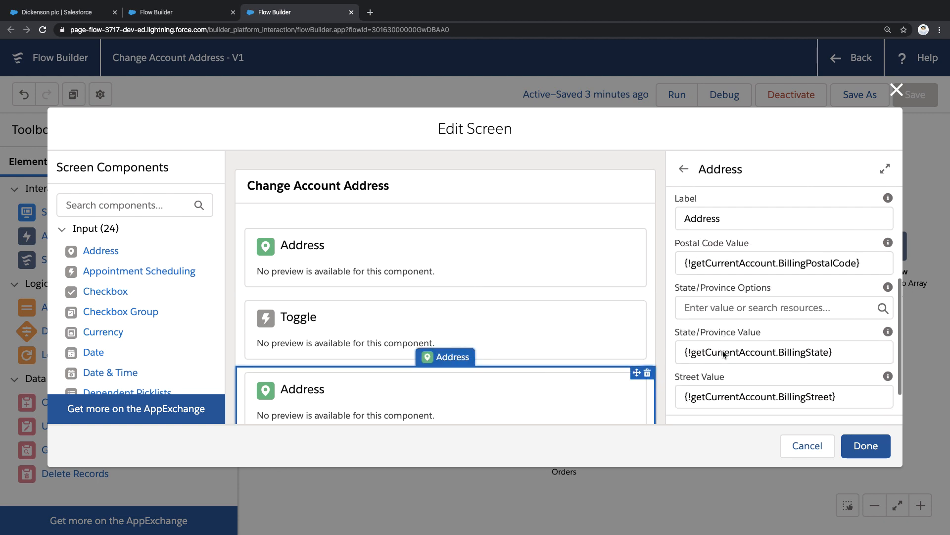
scroll(down, 3)
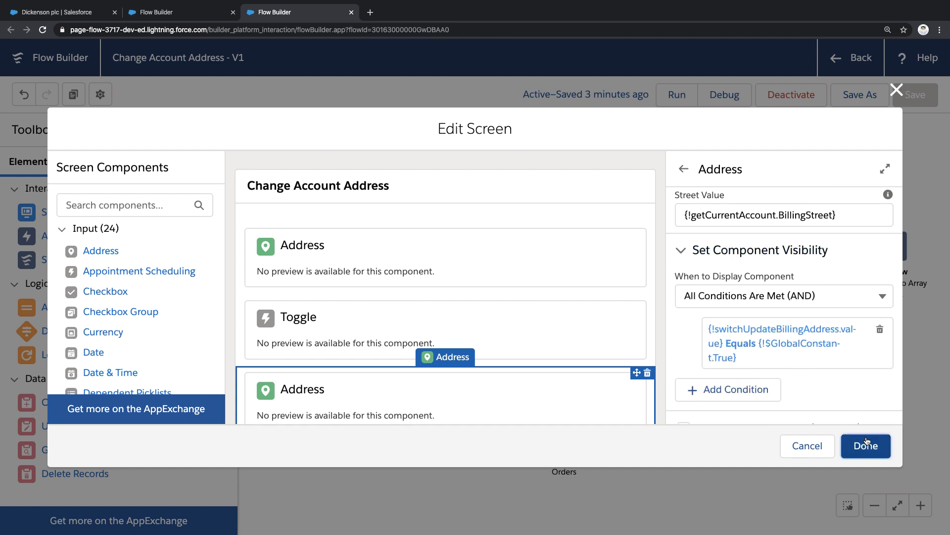
click(865, 446)
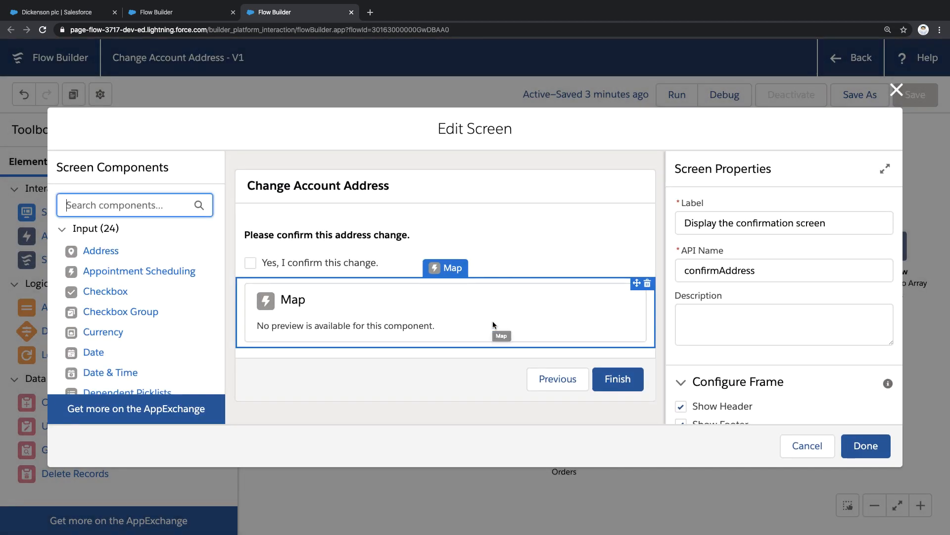
Step: Inspect the Map component fed by the current account's shipping fields and return to the flow diagram
click(446, 312)
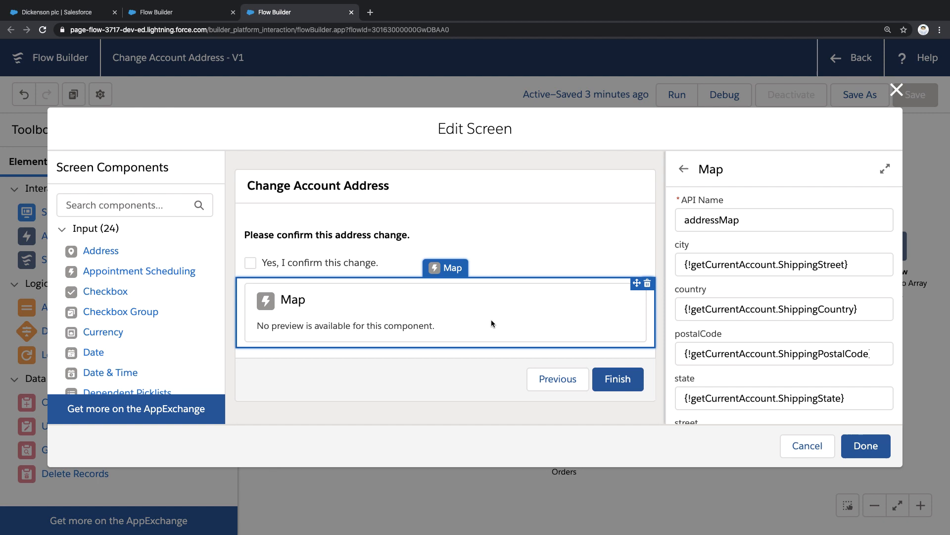
mouse_move(497, 310)
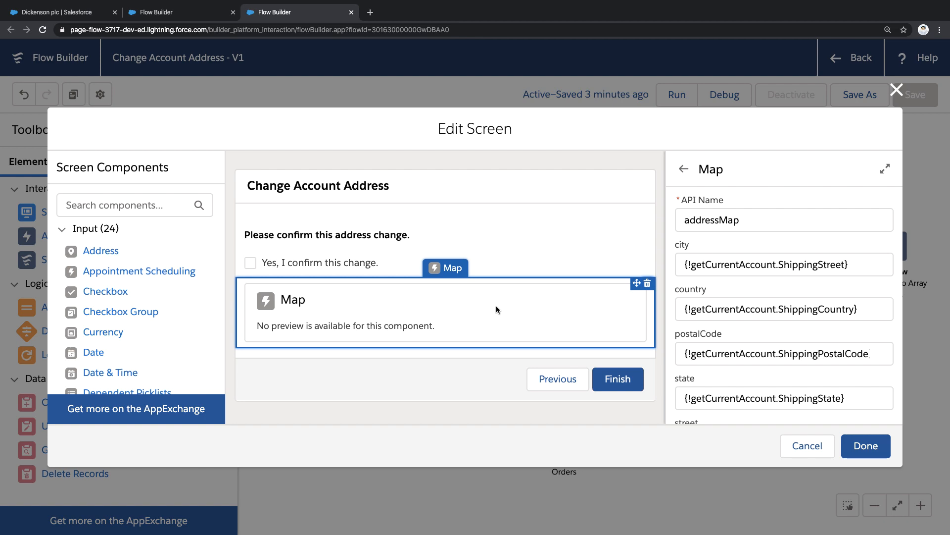
click(806, 446)
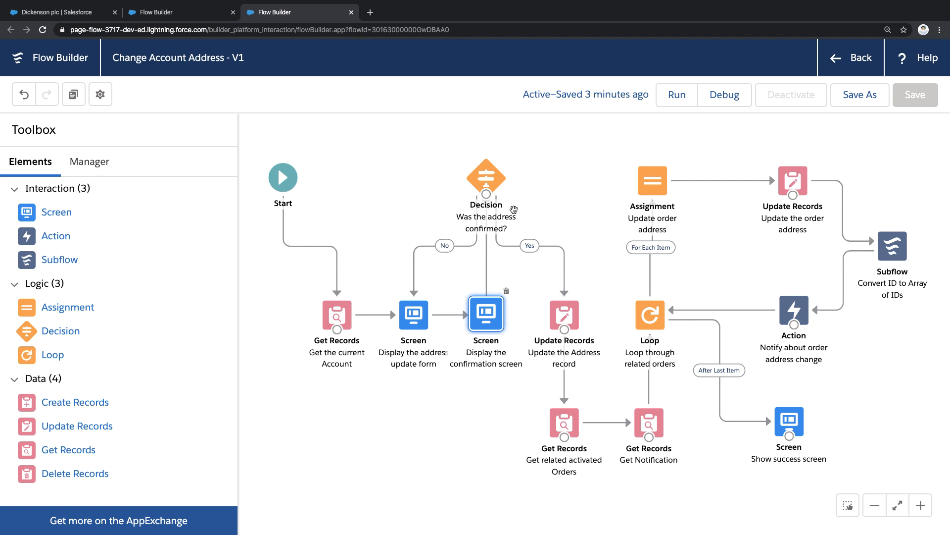
click(486, 178)
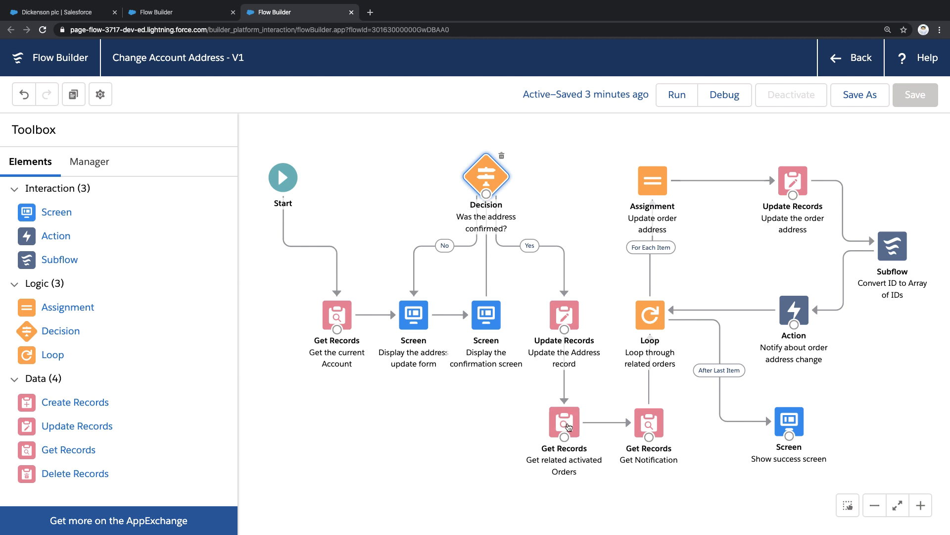
click(563, 423)
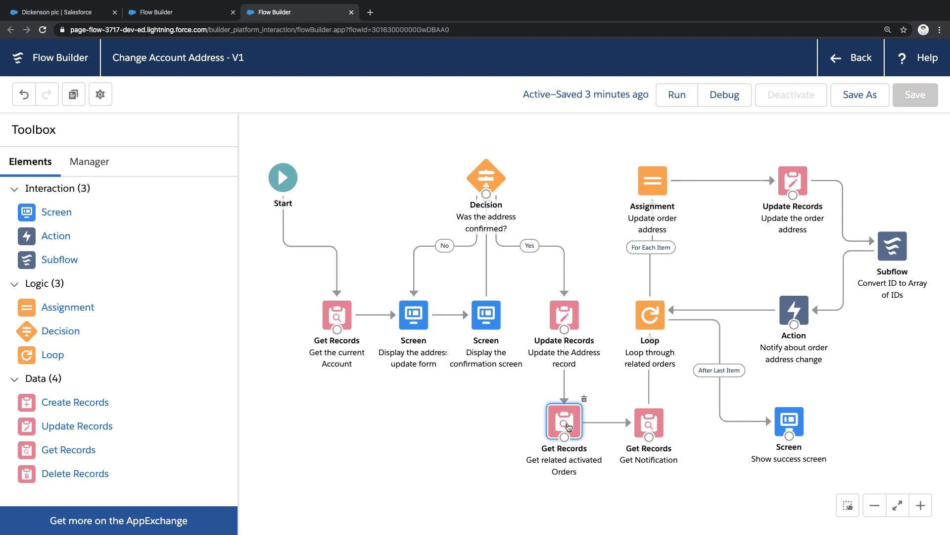
click(649, 315)
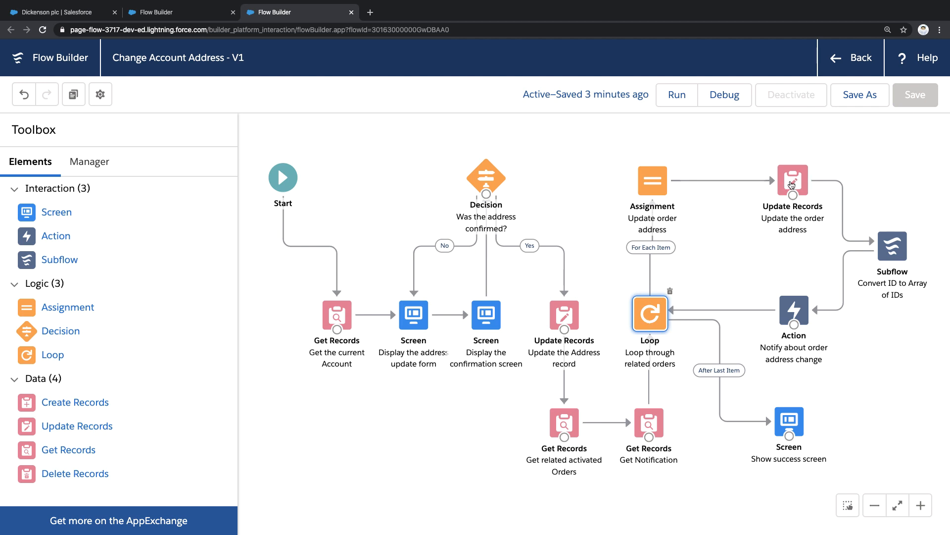
click(792, 182)
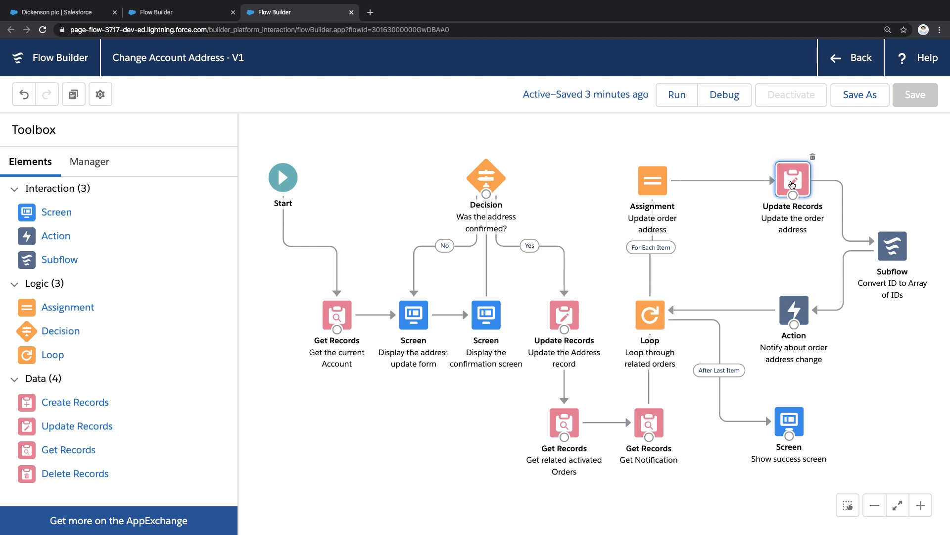
click(793, 316)
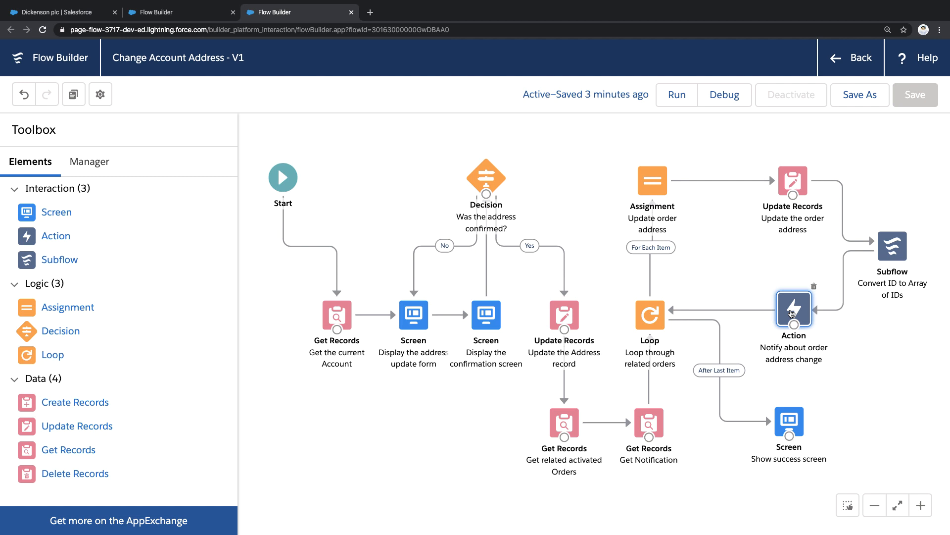
mouse_move(779, 345)
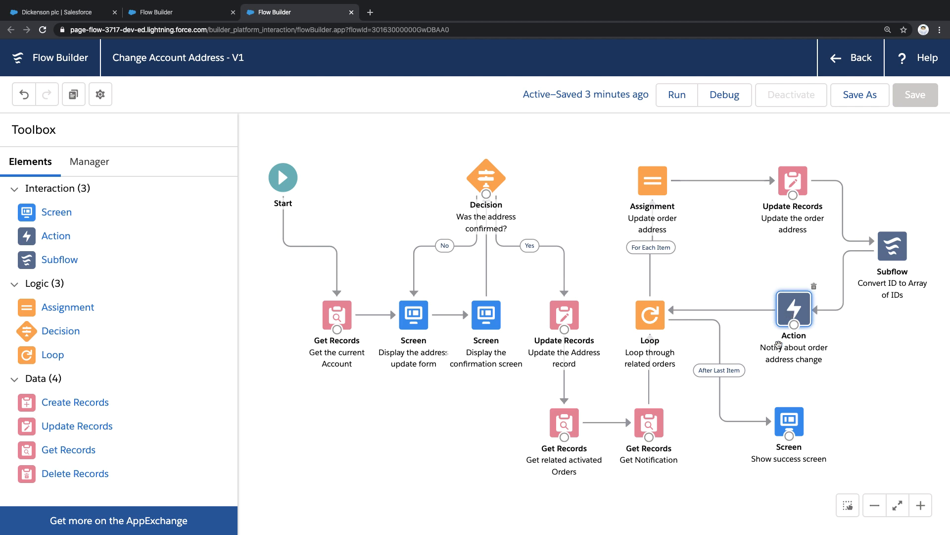
click(789, 416)
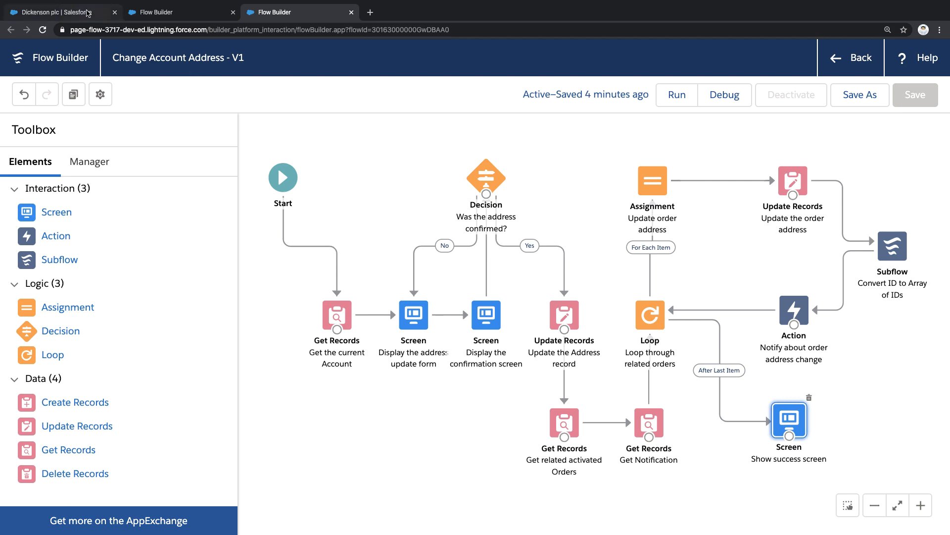
Step: Launch the Change Address flow on the Dickenson plc account, prefilled with 1301 Hoch Drive
click(55, 12)
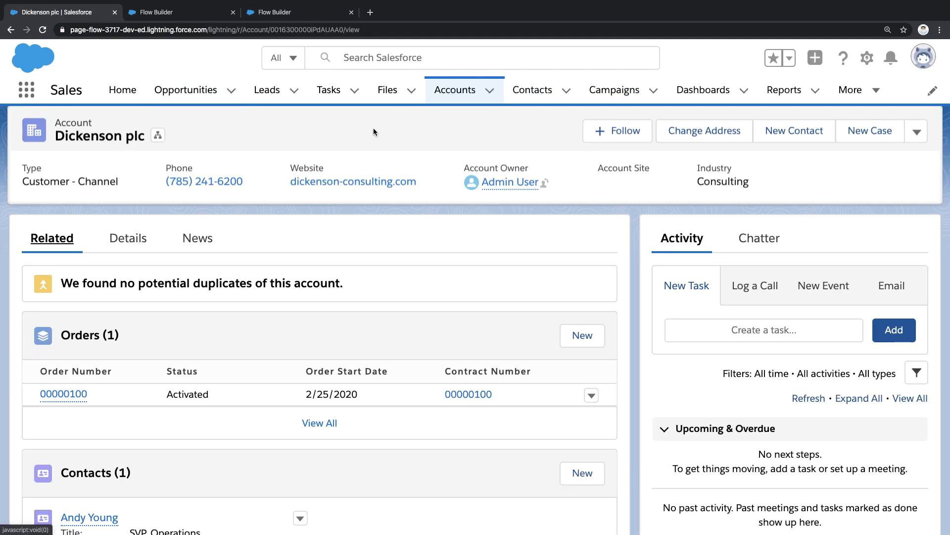
mouse_move(533, 165)
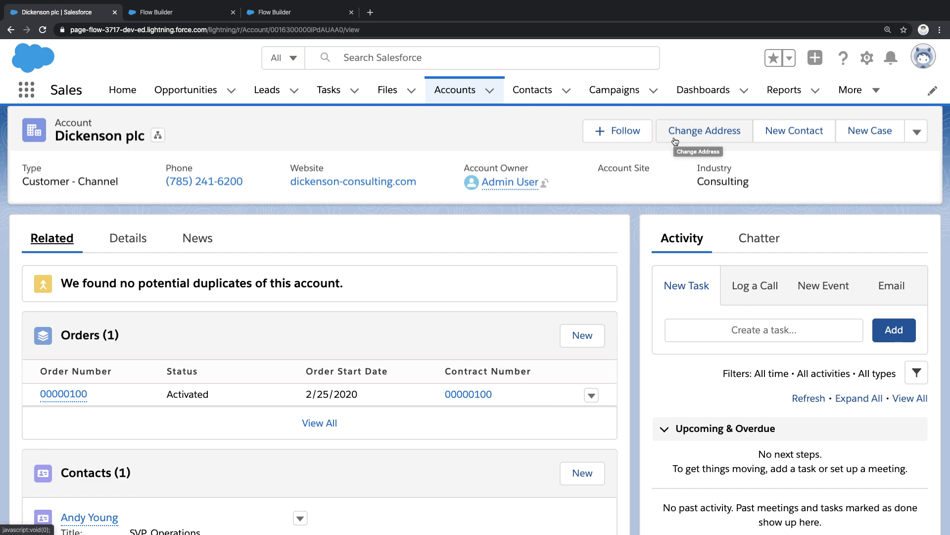
click(704, 130)
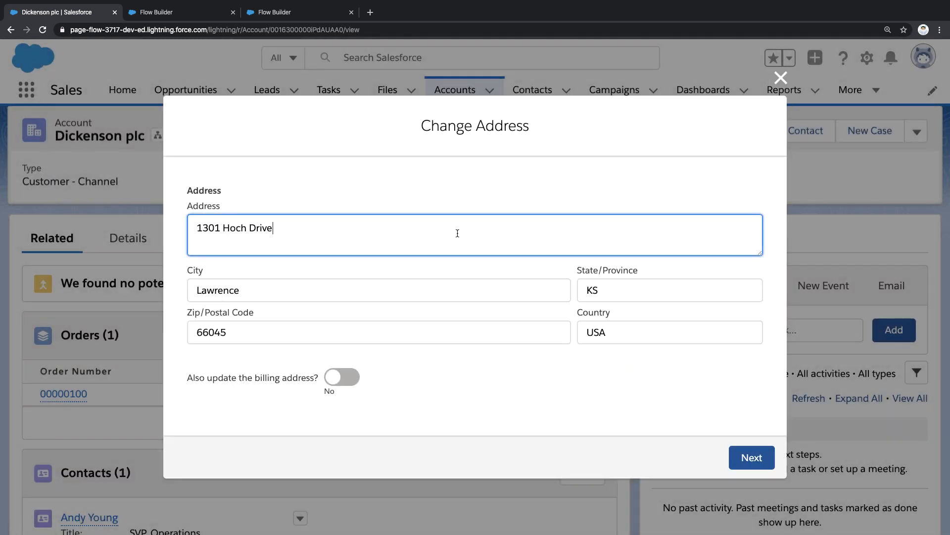
Step: Enter 1431 Jayhawk Blvd as the address and billing address, and continue to confirmation
text(1431 Jayhawk Blvd)
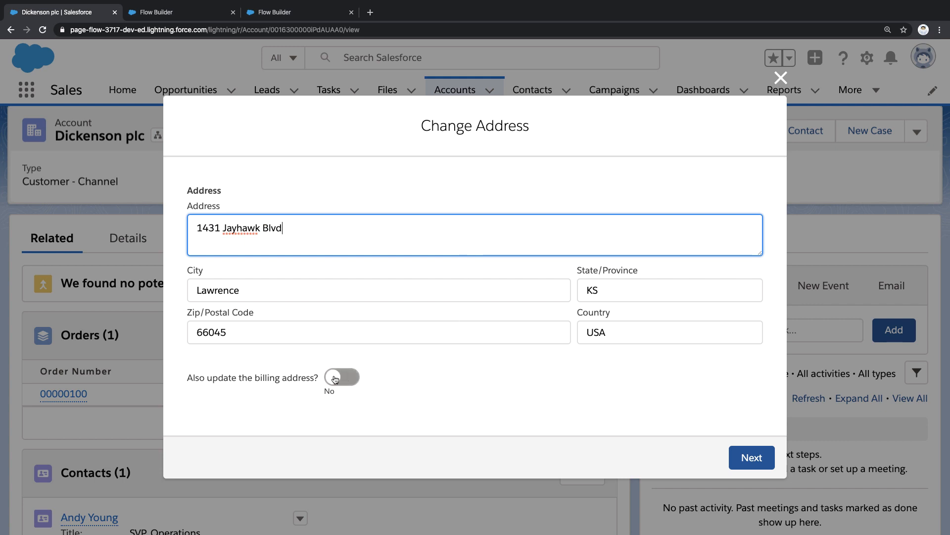
click(341, 377)
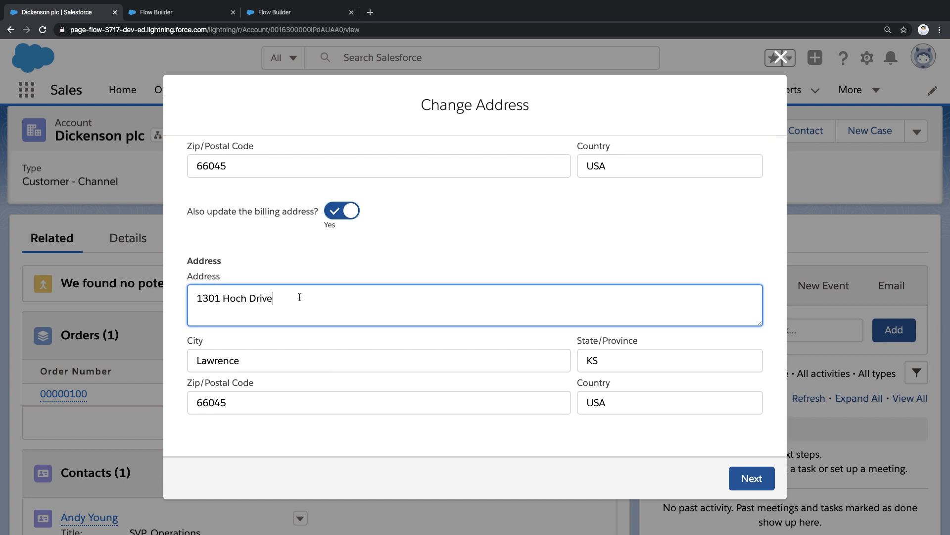
text(1431 Jayhawk Blvd)
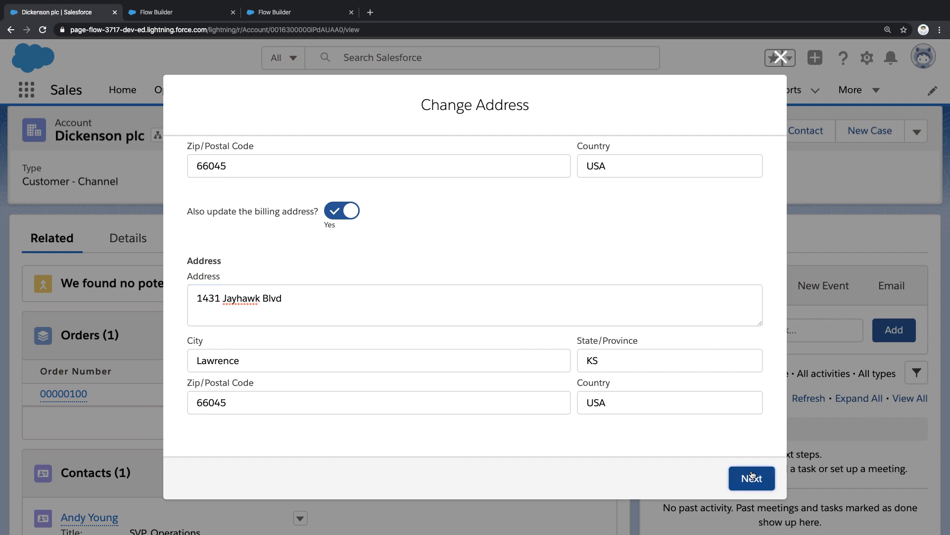
click(751, 477)
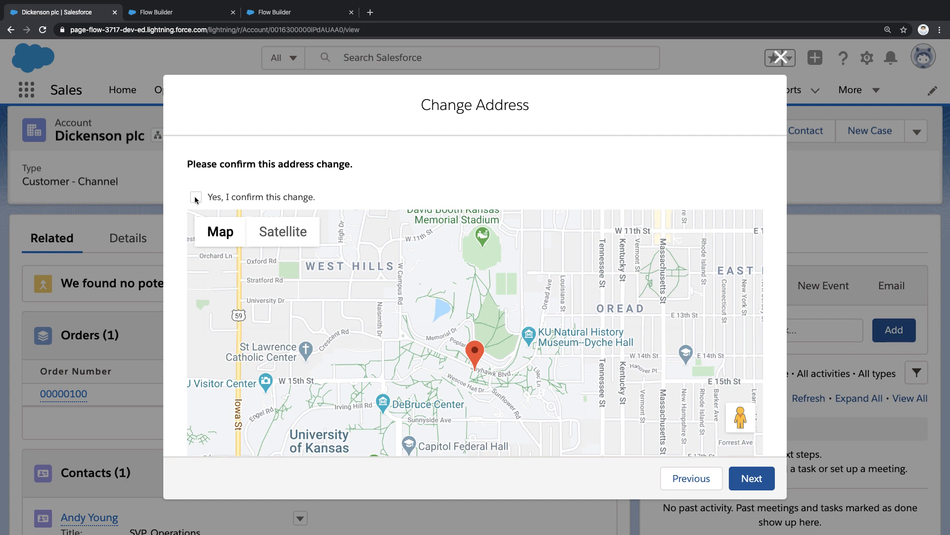
Step: Tick 'Yes, I confirm this change.', submit it, and finish the flow
click(195, 197)
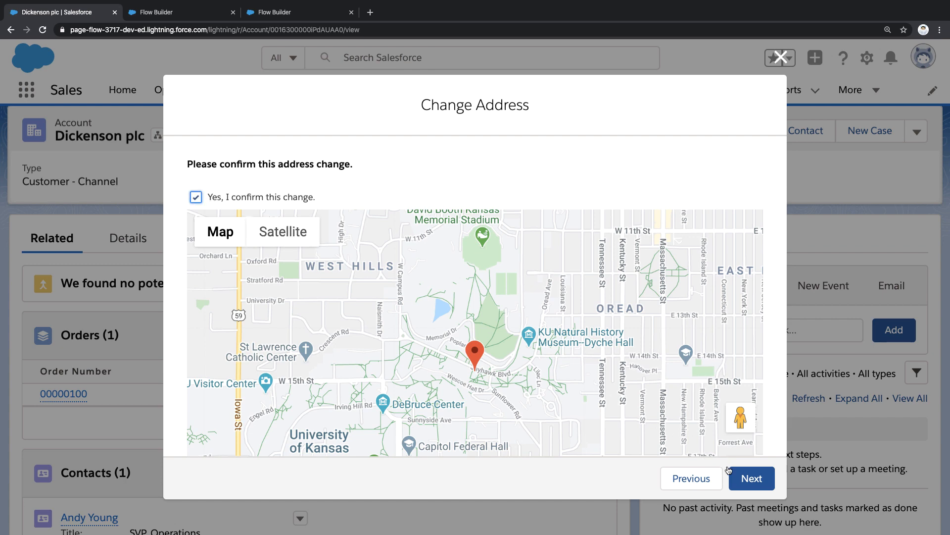
click(751, 478)
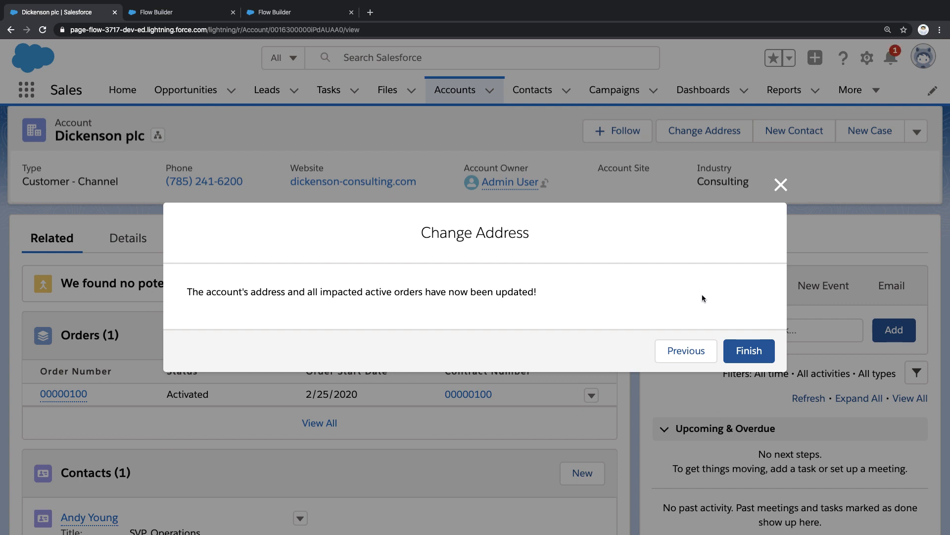
click(748, 351)
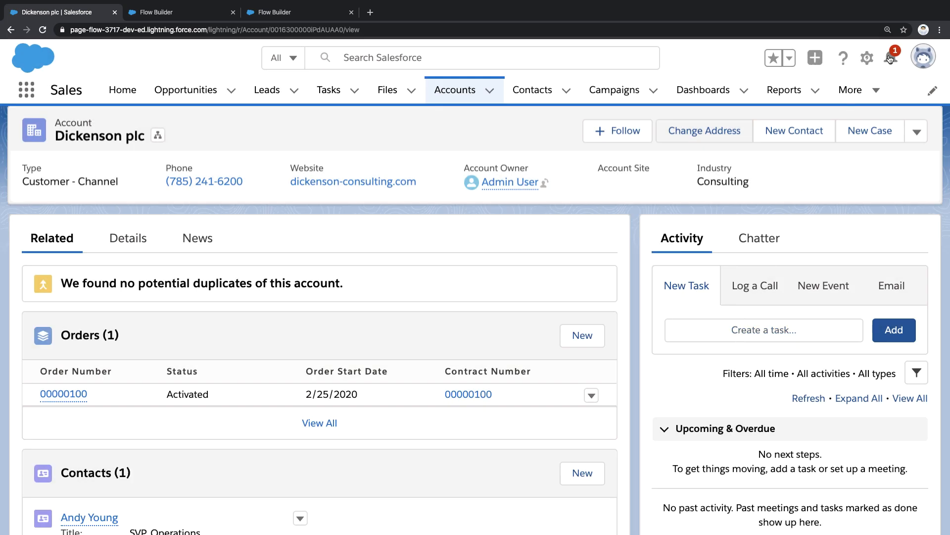
click(890, 57)
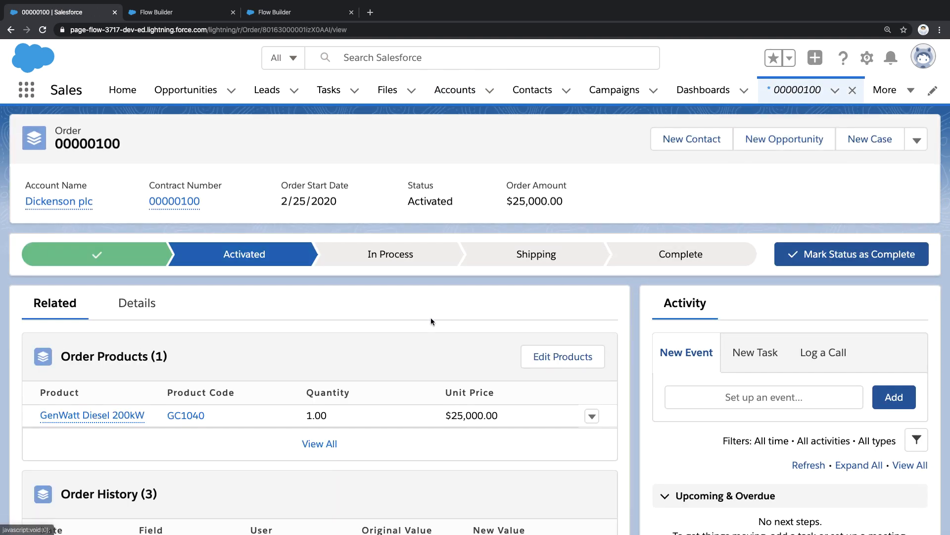
scroll(down, 3)
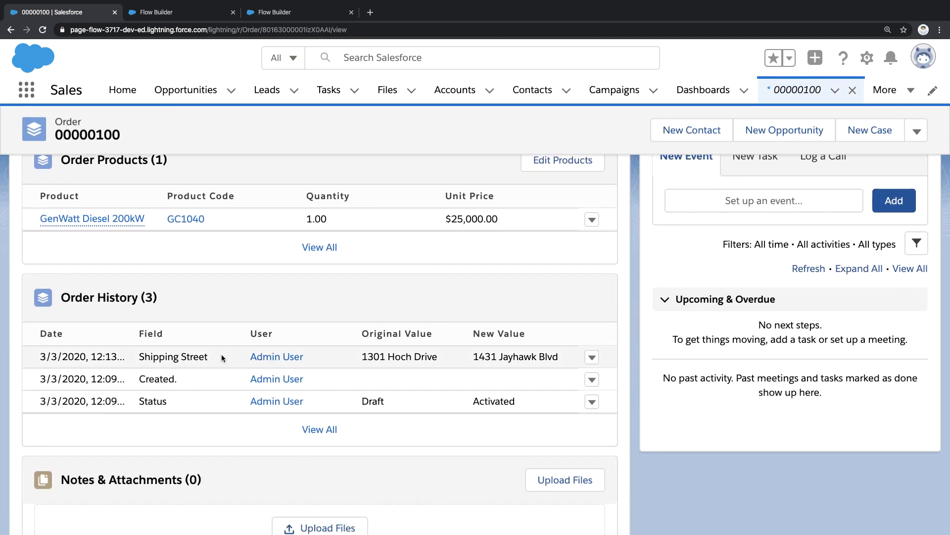